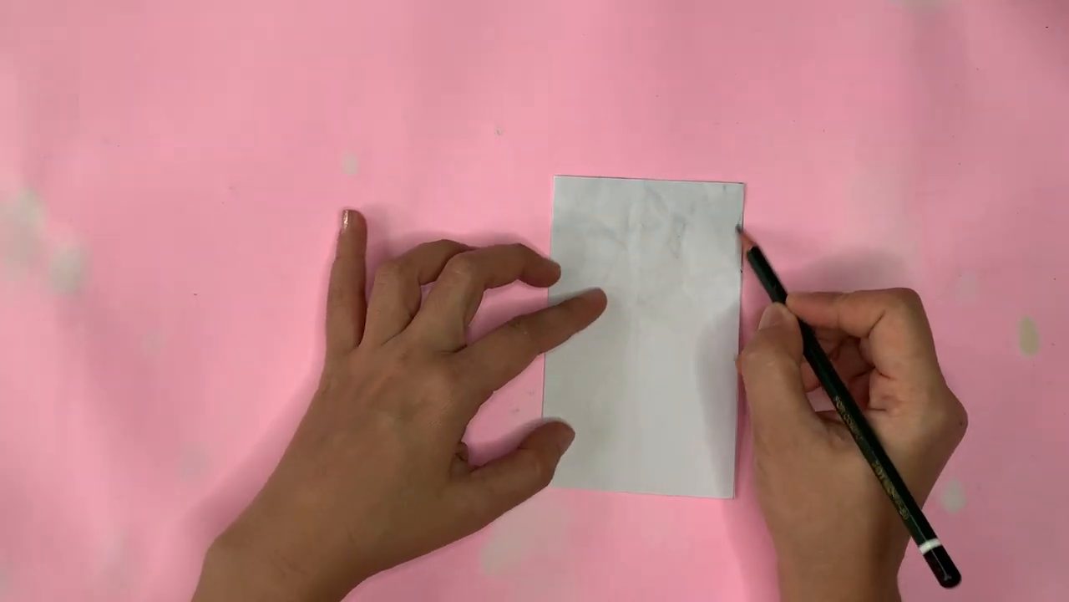
pyautogui.moveTo(744, 234); pyautogui.dragTo(635, 426)
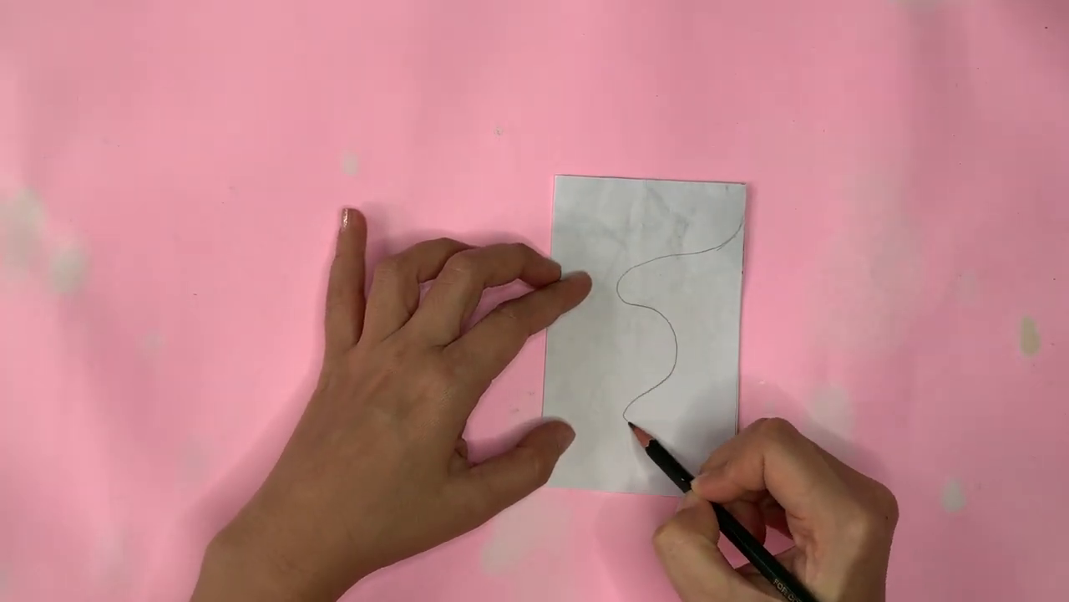